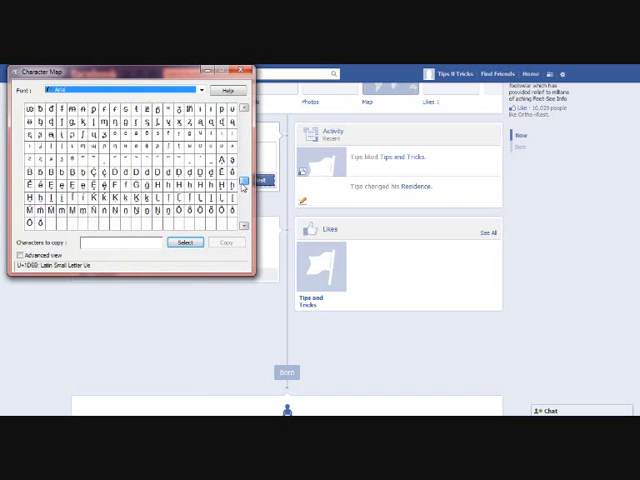
# Select the Zero Width Non-Joiner character (U+200C) into the characters-to-copy field
pyautogui.click(244, 197)
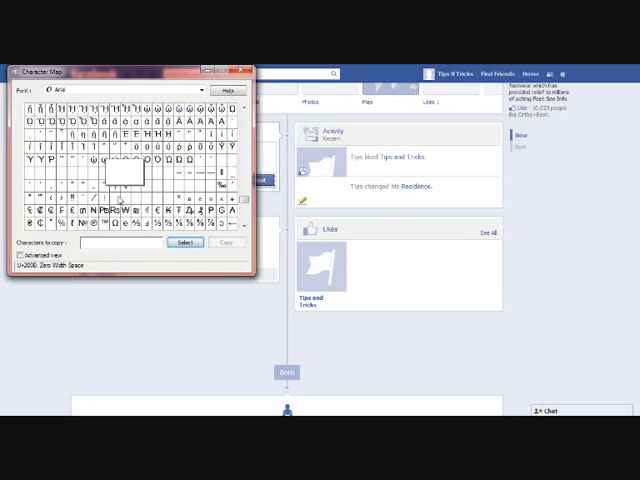
pyautogui.click(148, 174)
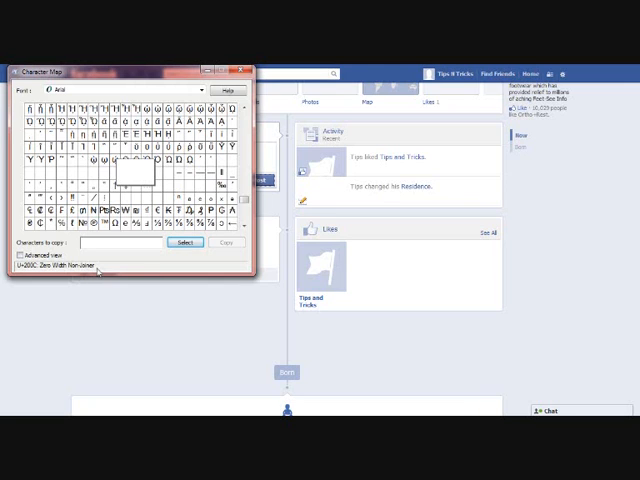
pyautogui.click(184, 244)
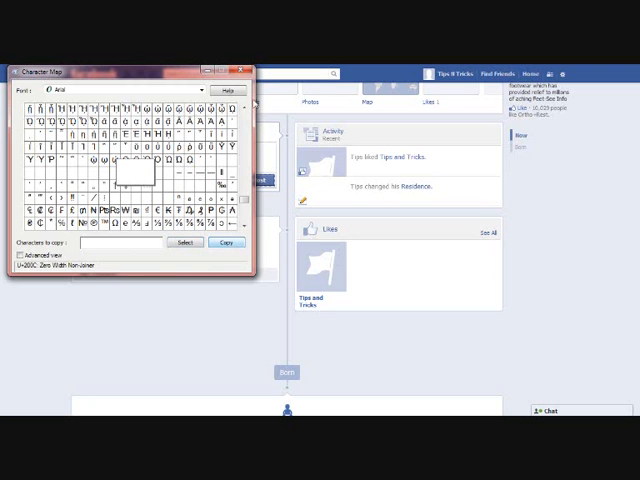
# Copy the invisible Zero Width Non-Joiner character to the clipboard
pyautogui.click(241, 66)
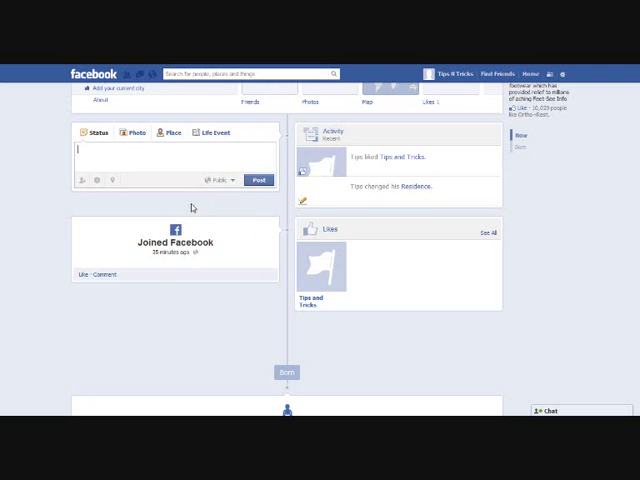
pyautogui.moveTo(193, 205)
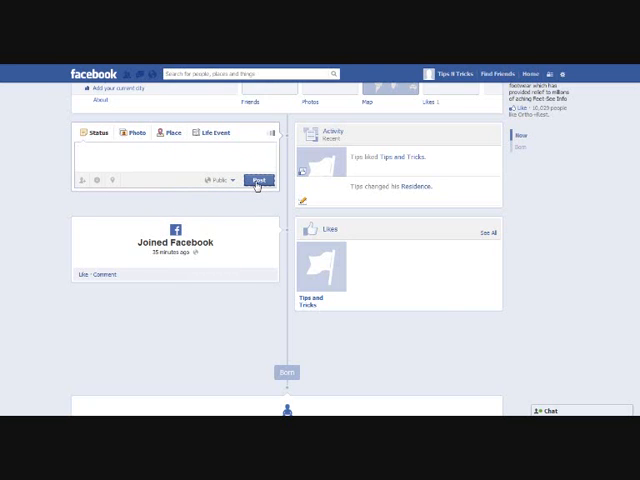
# Publish the blank status and start a comment beneath the new post
pyautogui.click(258, 180)
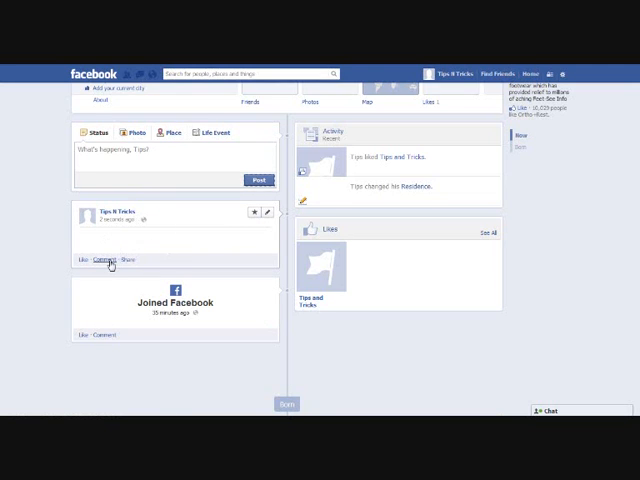
pyautogui.click(101, 260)
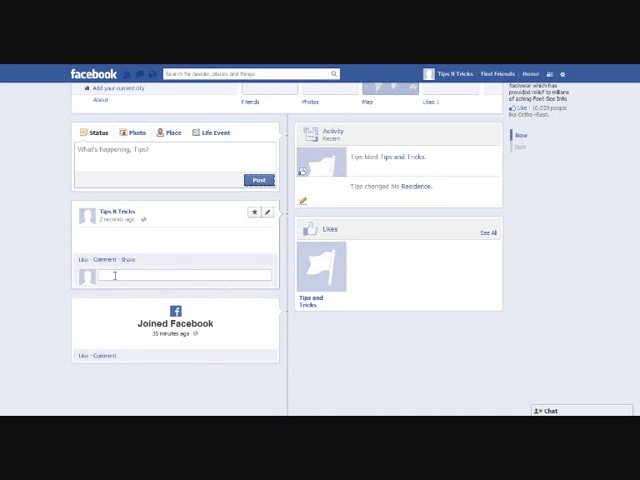